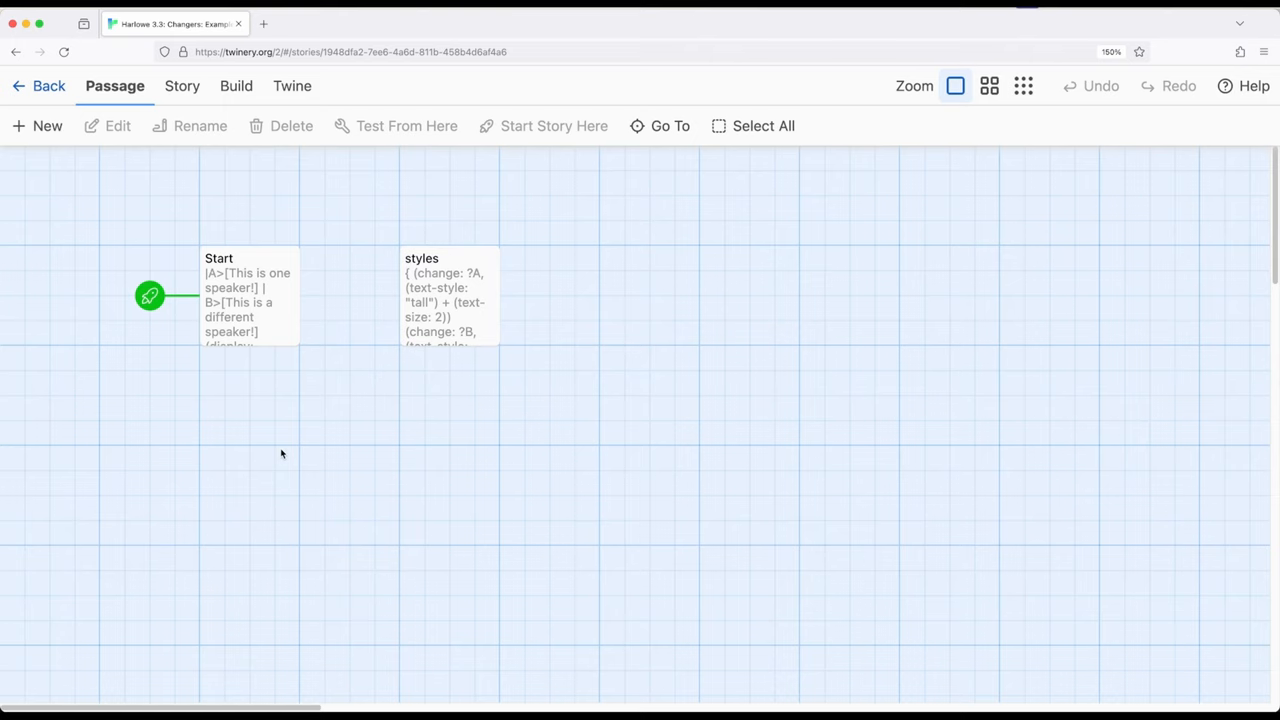
pyautogui.moveTo(260, 274)
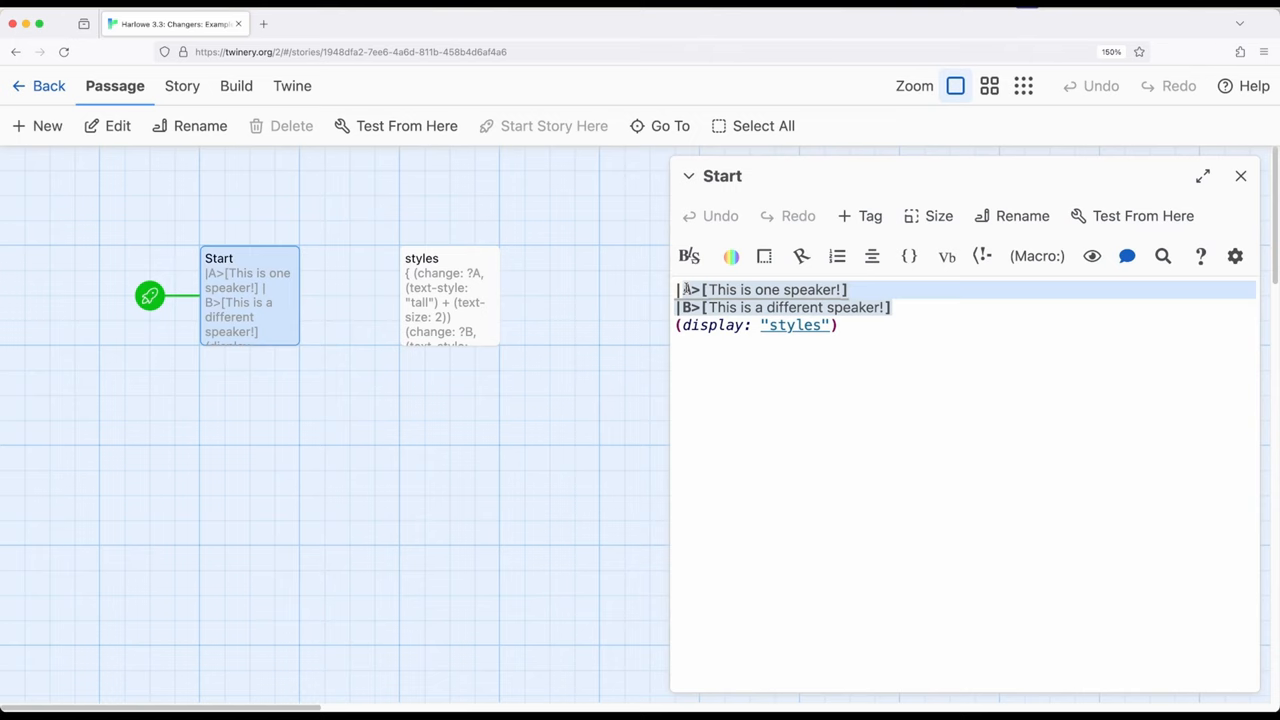
pyautogui.moveTo(664, 288)
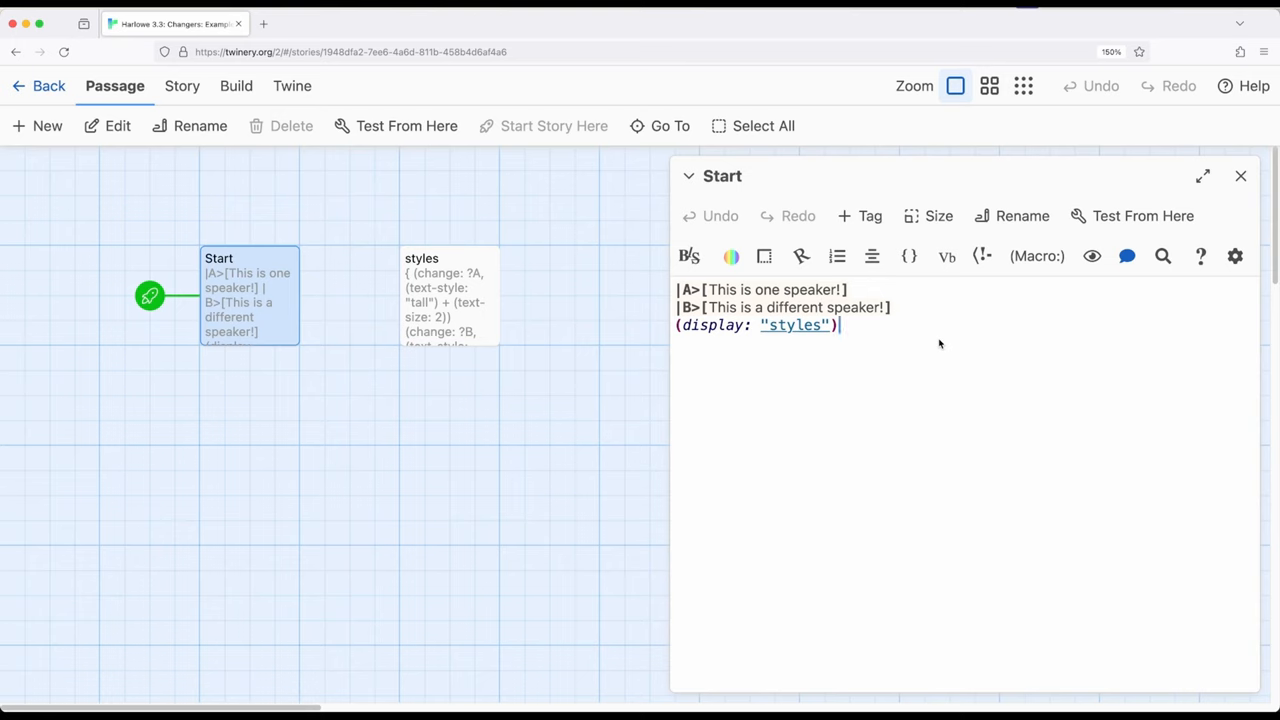
pyautogui.moveTo(974, 296)
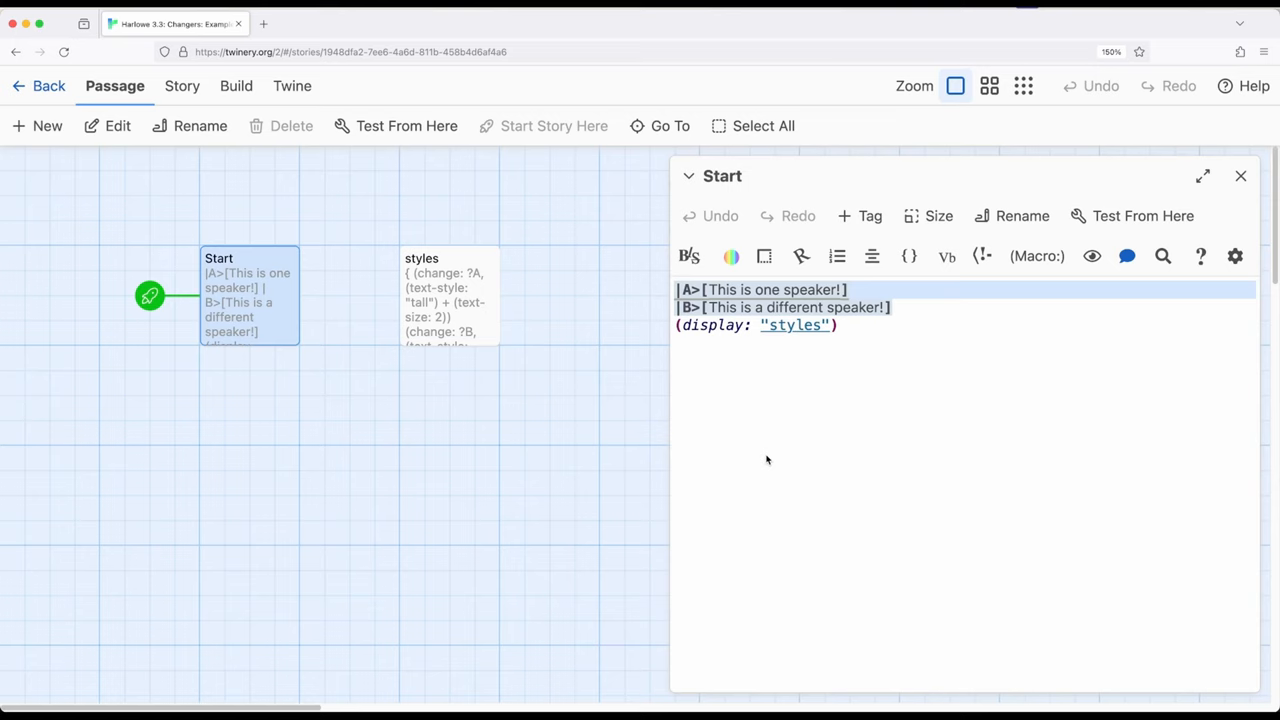
pyautogui.moveTo(776, 452)
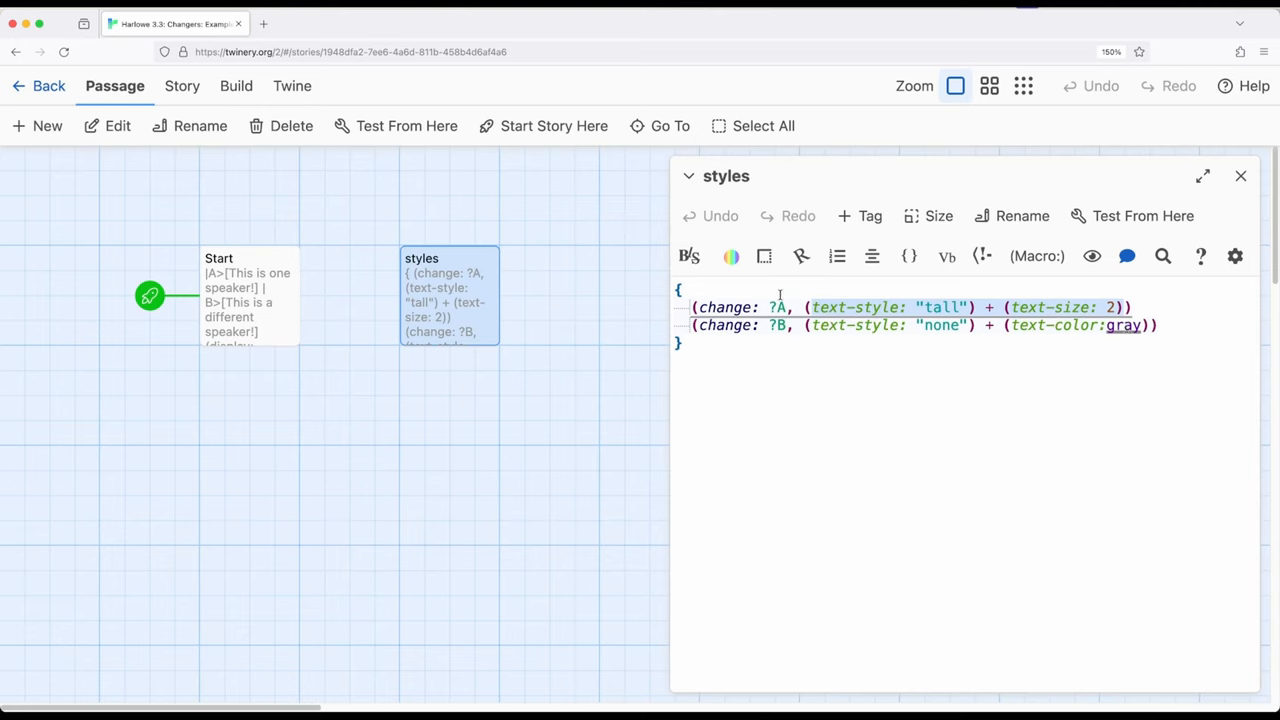
# View the styles passage's change macros for hooks A and B, then return to the Start passage
pyautogui.click(684, 342)
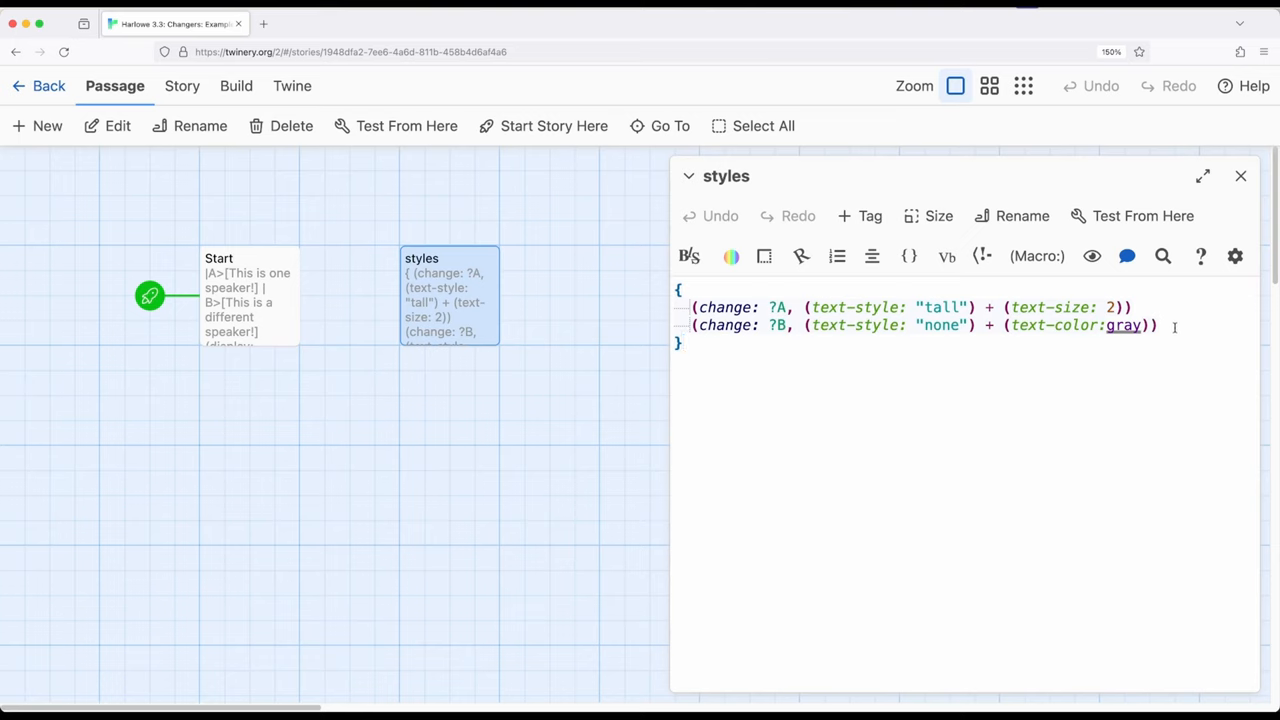
pyautogui.click(1160, 324)
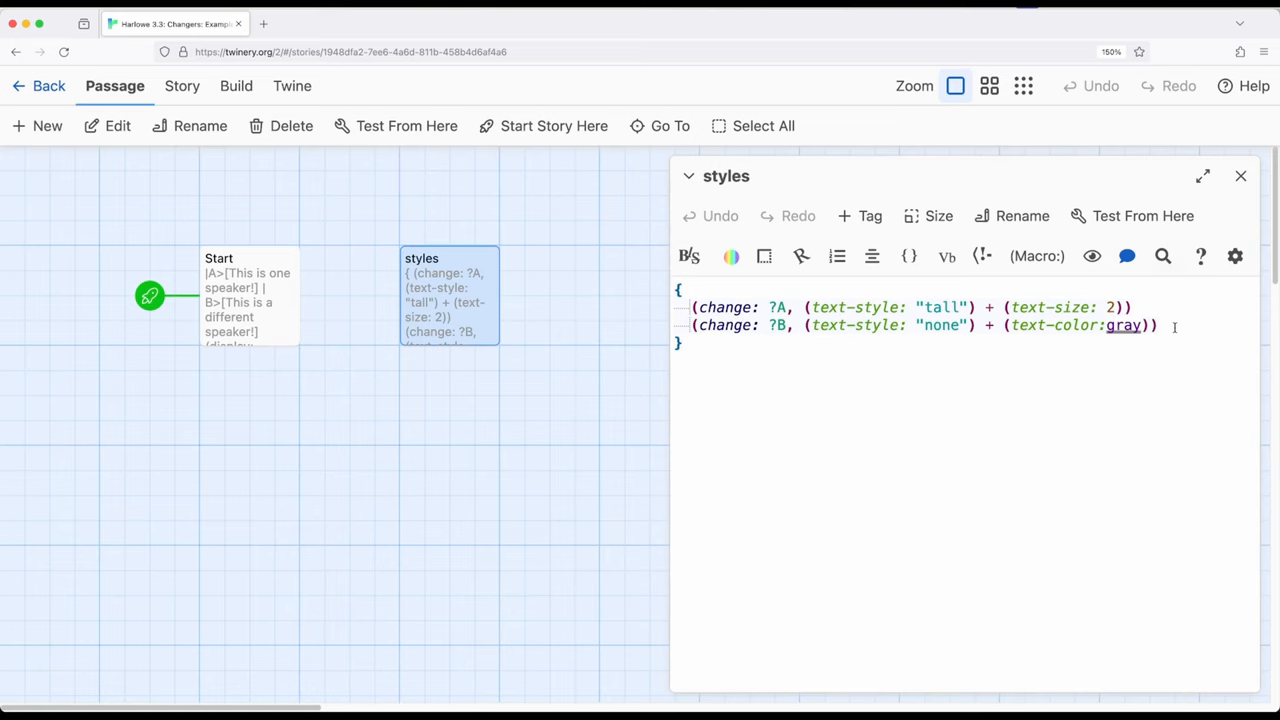
pyautogui.click(1240, 176)
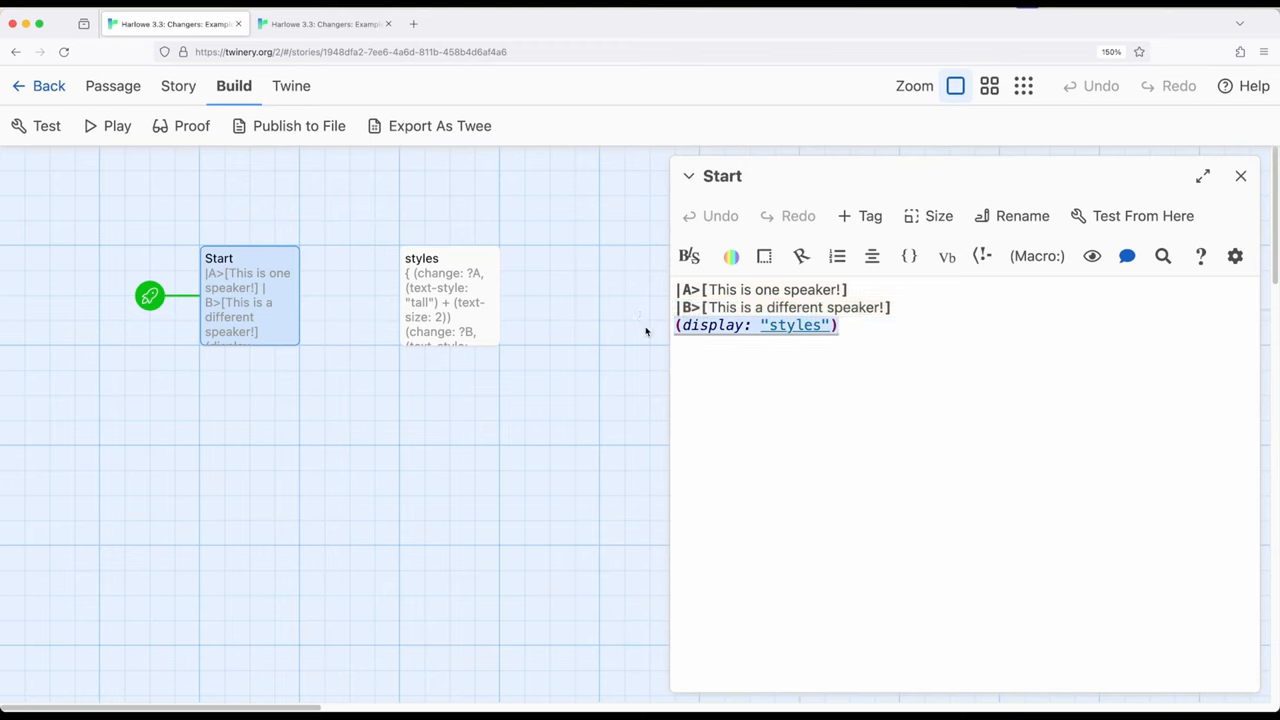
pyautogui.moveTo(688, 374)
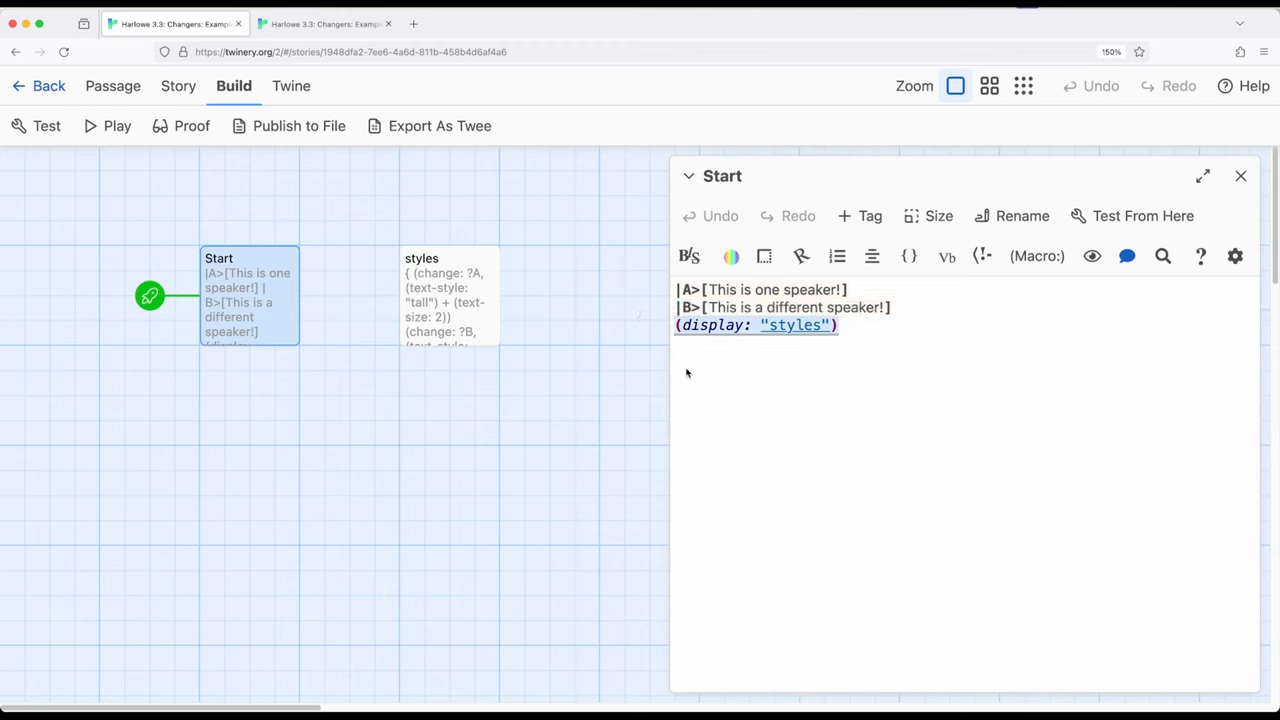